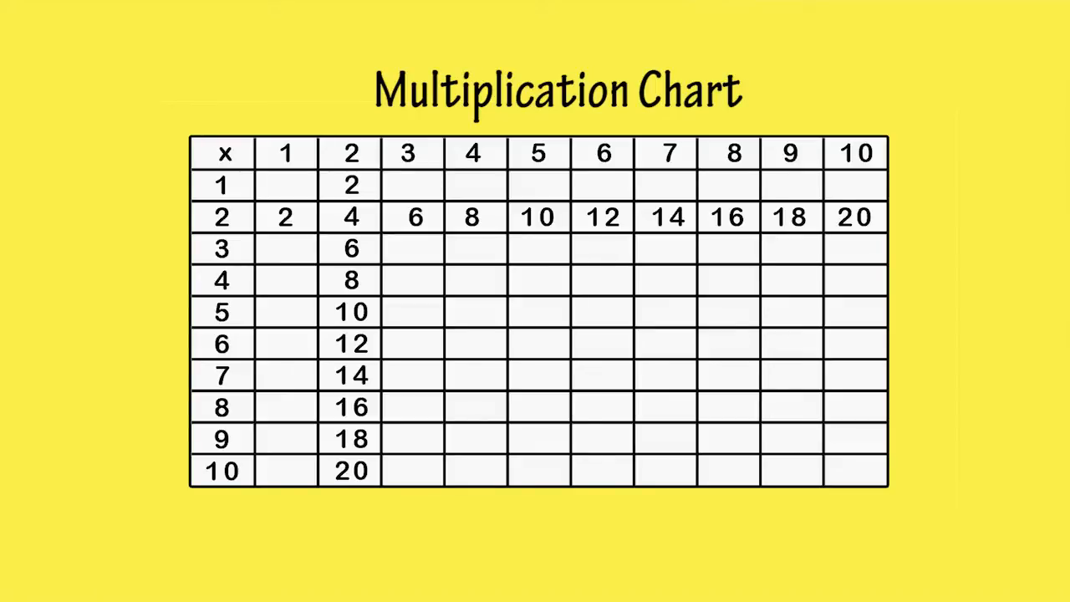
# Step: Shade the 3 column red and pen multiples 3, 9, 12, 15, 18, 21 down it
pyautogui.click(351, 153)
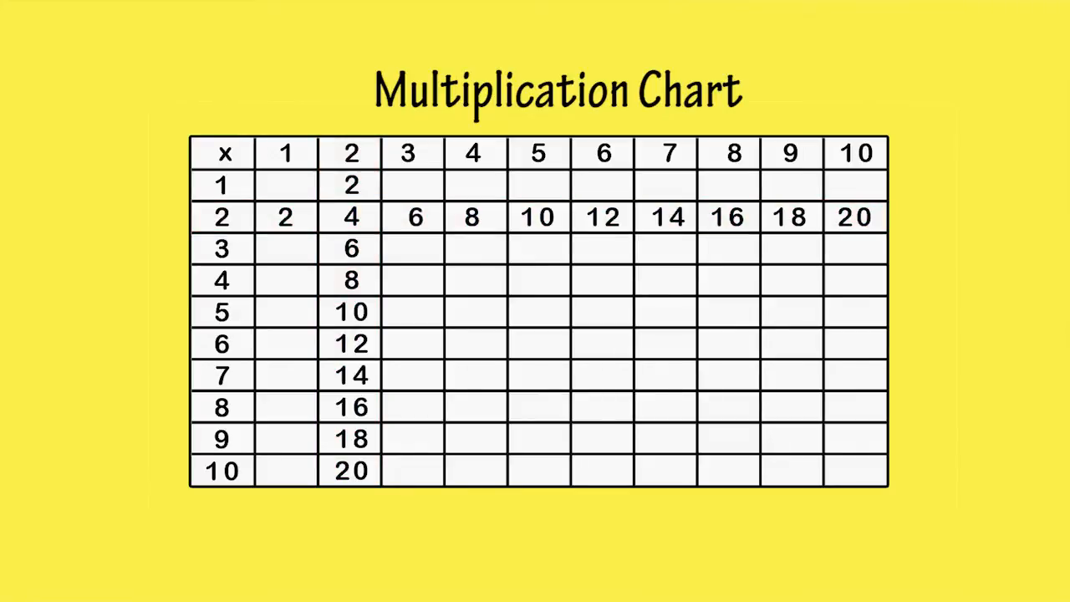
pyautogui.click(410, 153)
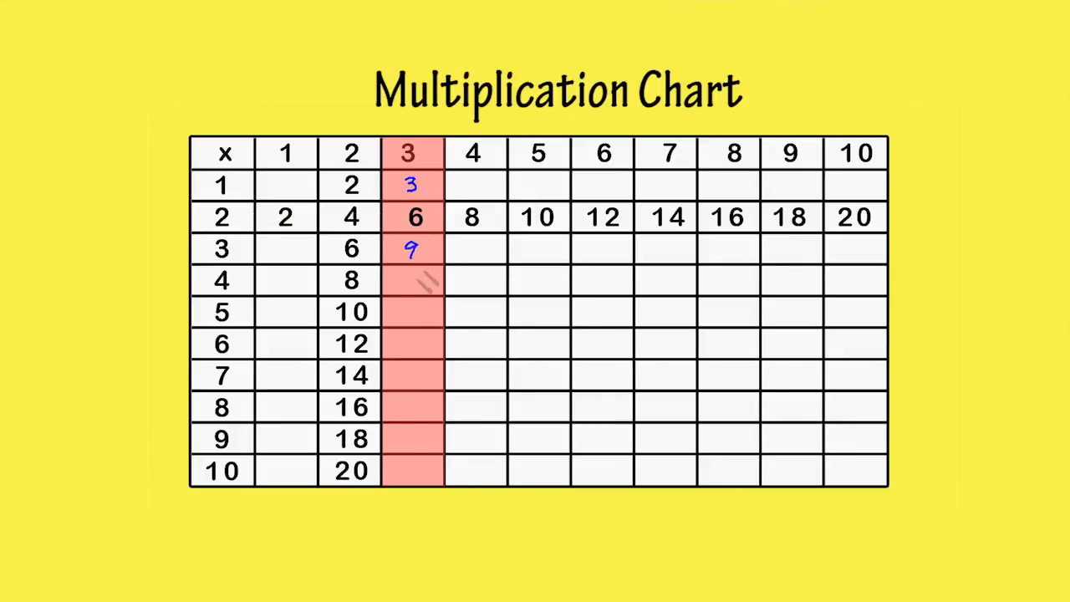
pyautogui.write('12')
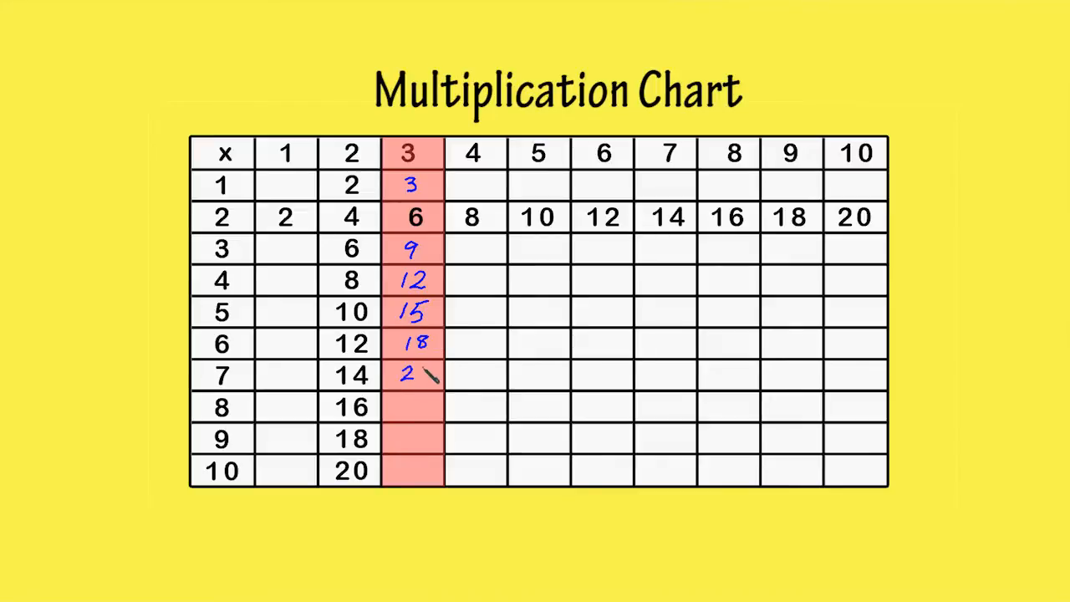
pyautogui.write('21')
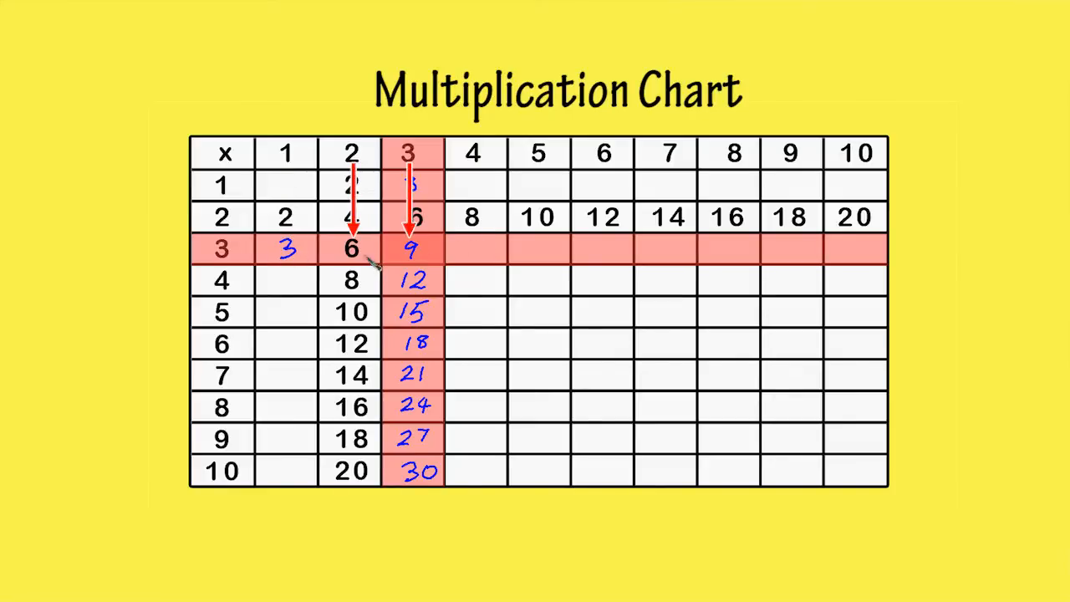
pyautogui.moveTo(477, 251)
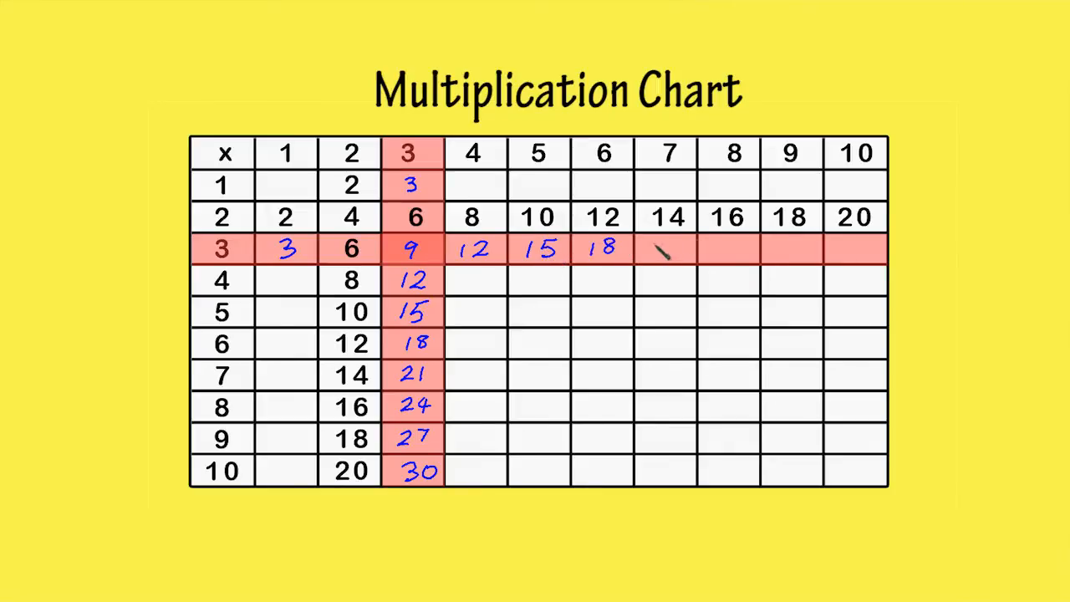
# Step: Finish the threes column to 30, shade row 3 red, and pen multiples across it
pyautogui.write('21')
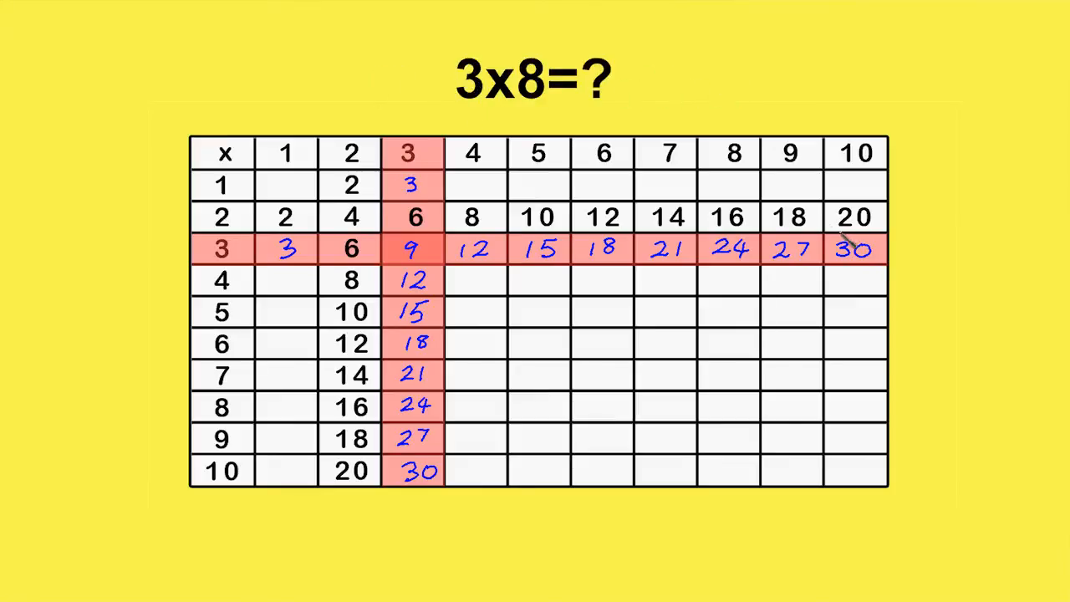
pyautogui.moveTo(476, 200)
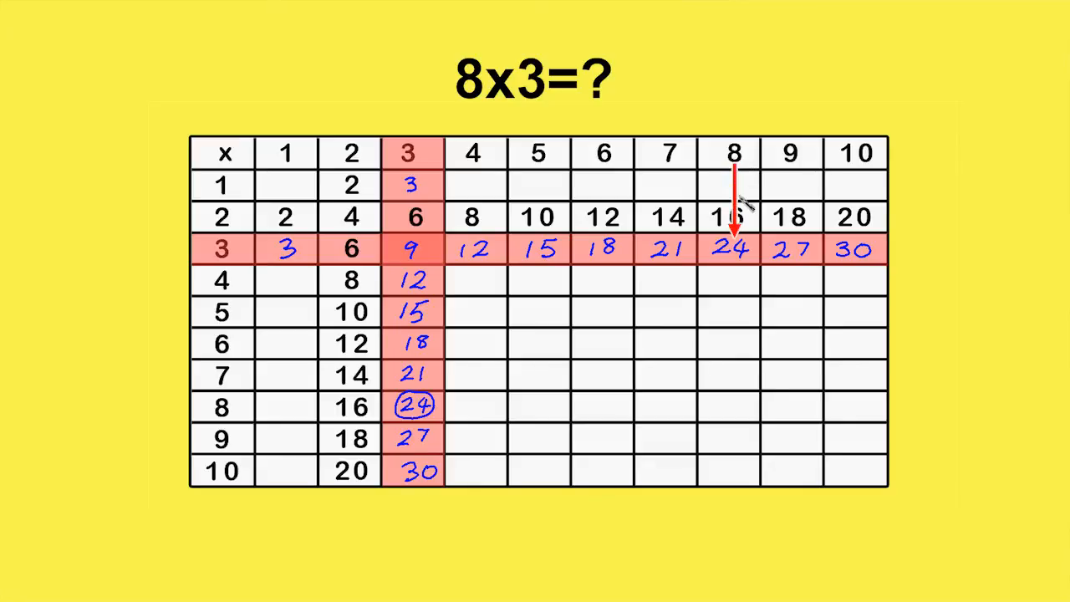
pyautogui.moveTo(735, 242)
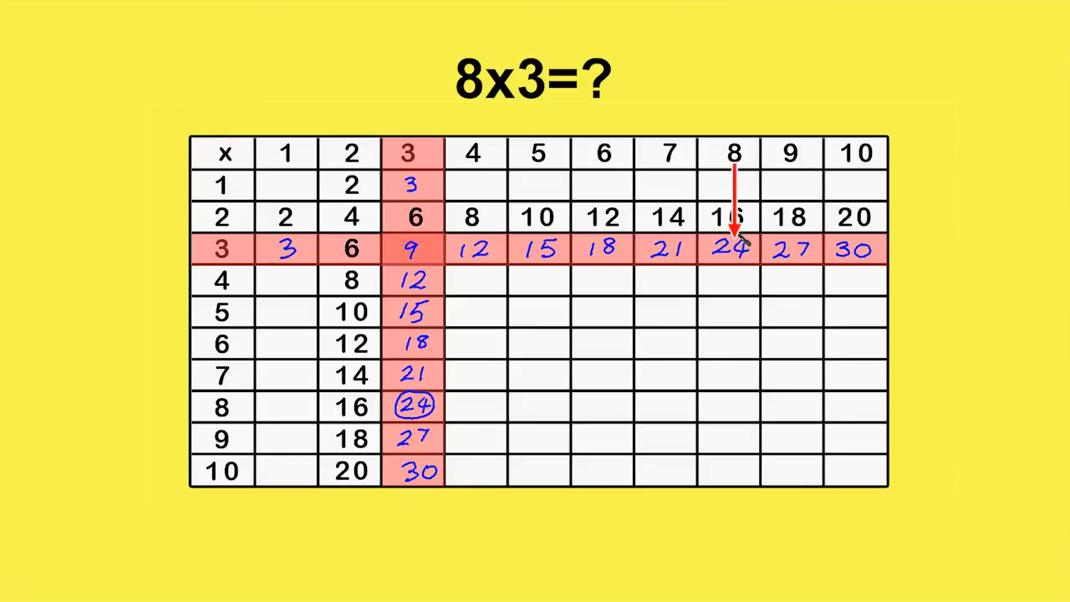